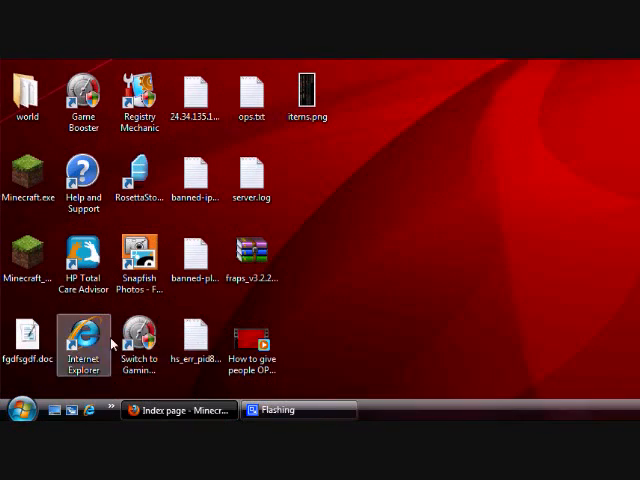
Launch Minecraft from its desktop shortcut
click(27, 255)
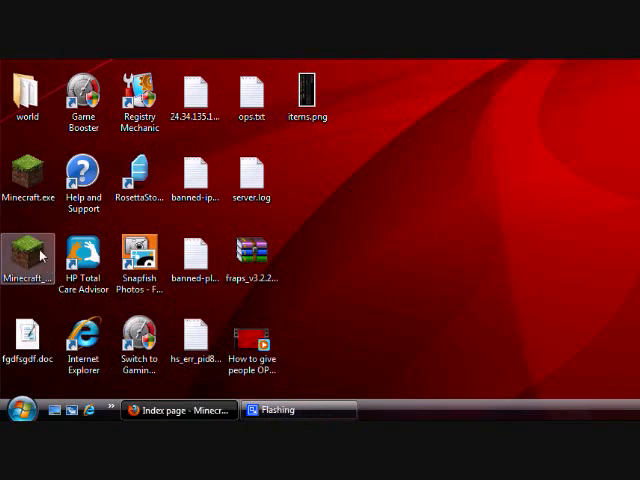
double_click(27, 252)
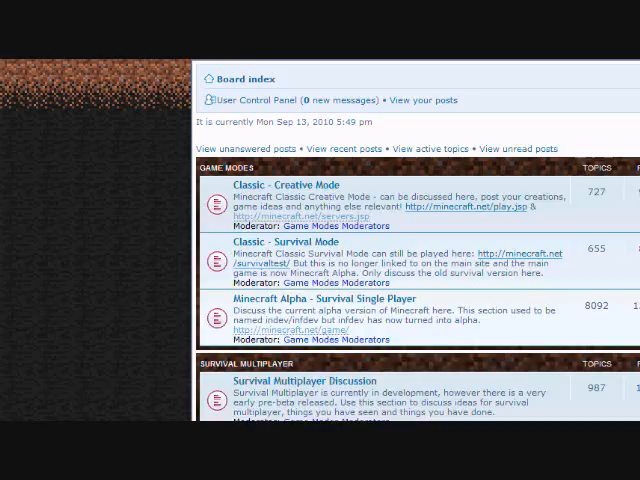
Load the bookmarked Minecraft Survival Alpha Server List and browse its servers, IPs and ports
click(138, 78)
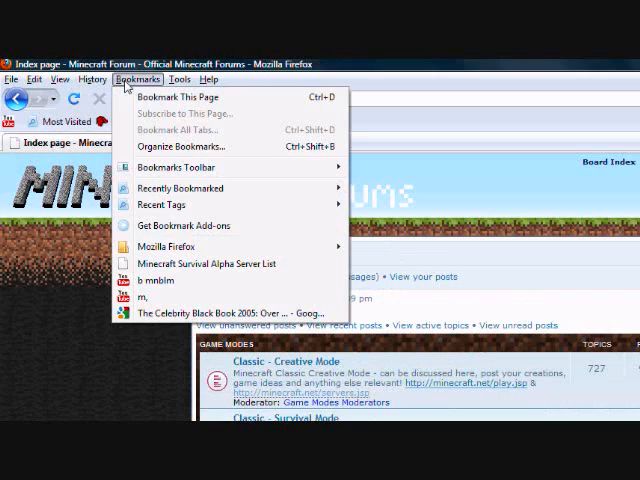
click(207, 263)
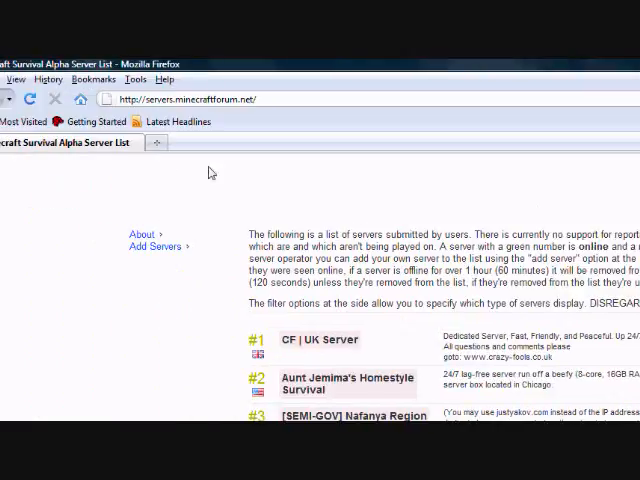
scroll(down, 3)
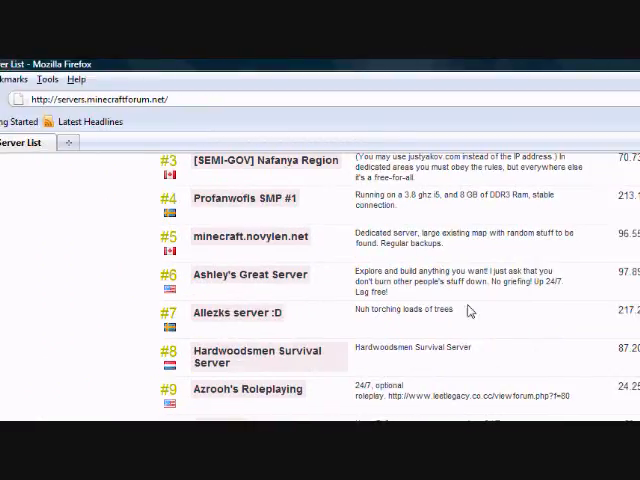
scroll(down, 3)
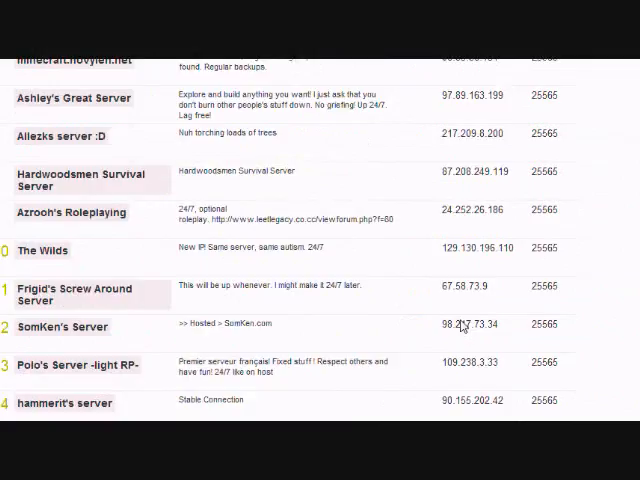
scroll(down, 3)
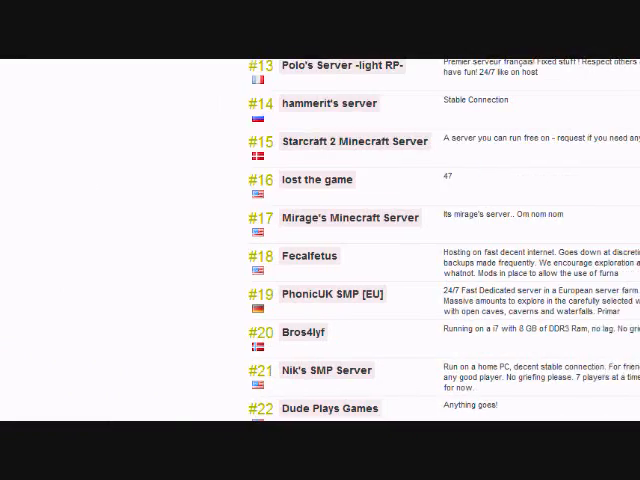
scroll(right, 3)
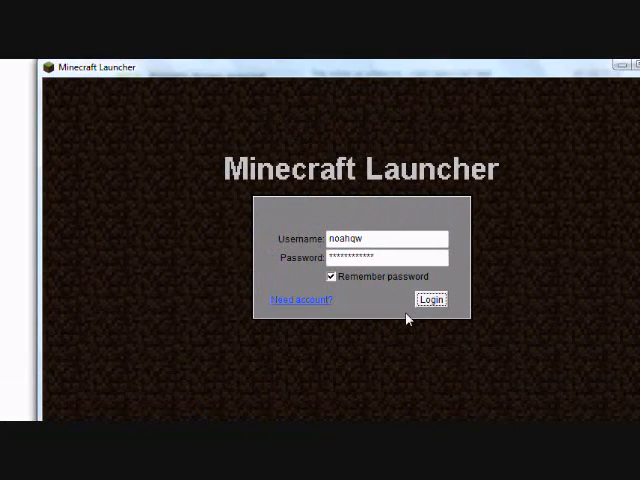
Log in through the Minecraft Launcher and browse further down the server list in Firefox
click(431, 299)
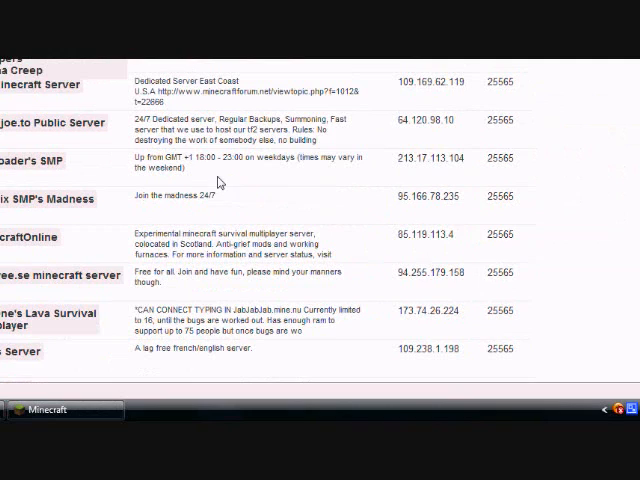
double_click(205, 195)
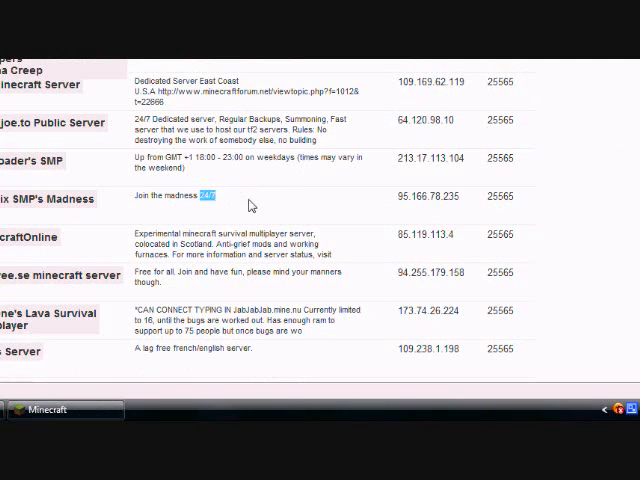
scroll(down, 3)
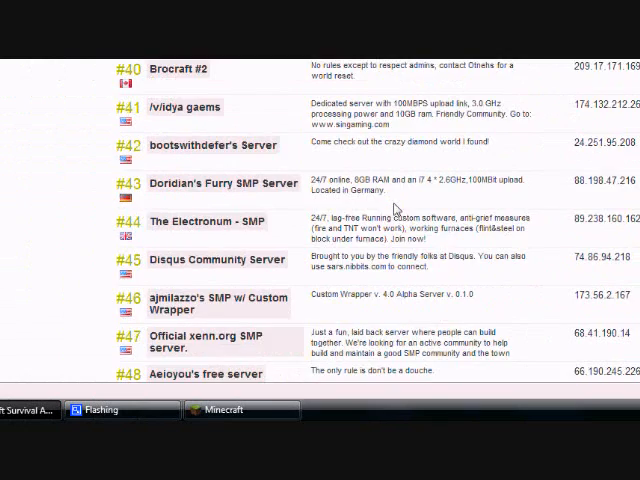
scroll(down, 3)
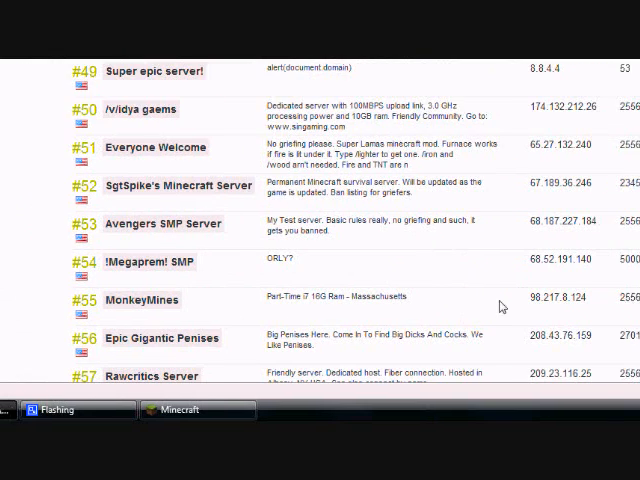
scroll(down, 3)
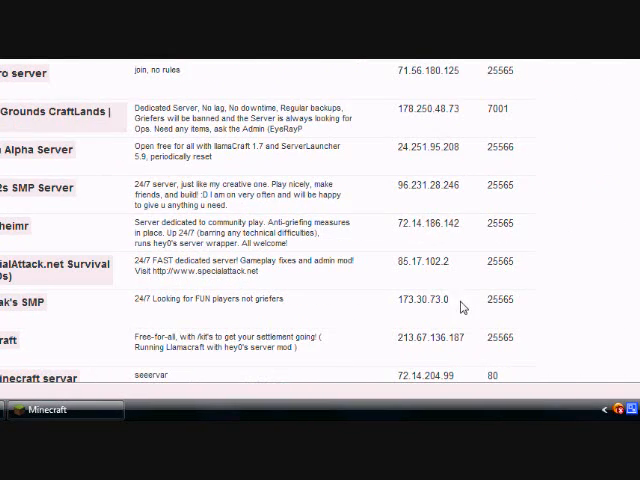
mouse_move(395, 303)
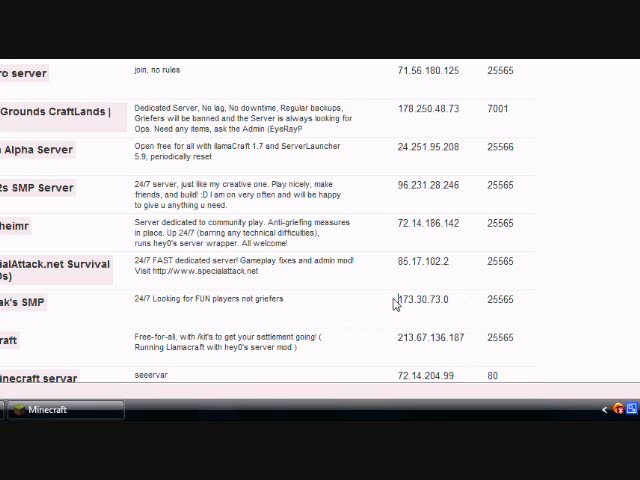
scroll(down, 3)
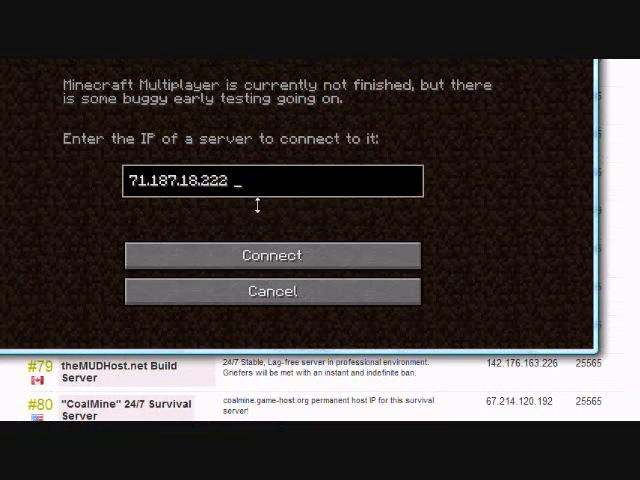
text(:2556)
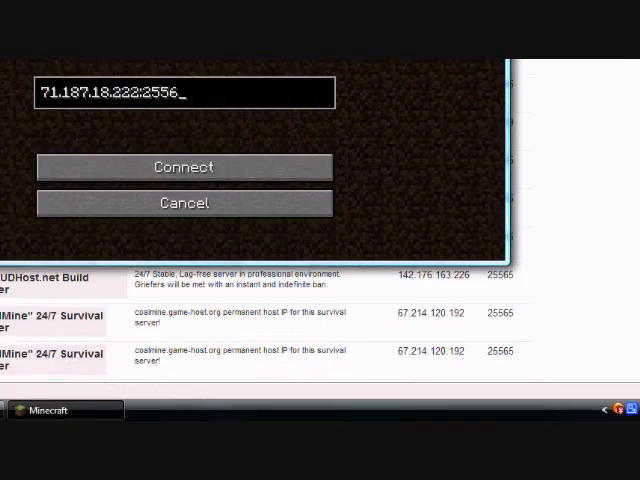
click(183, 167)
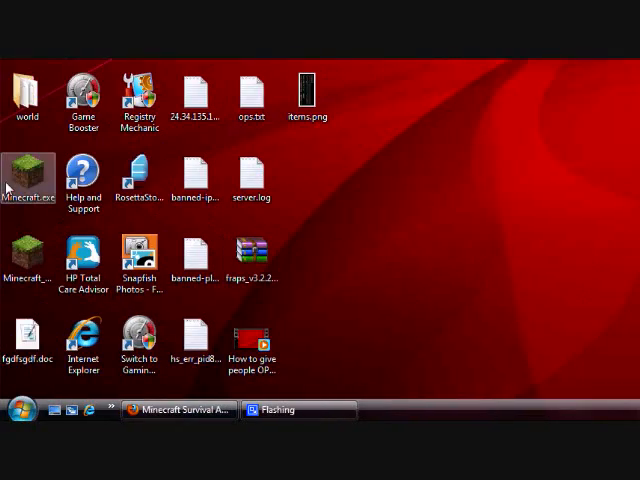
Relaunch Minecraft.exe, allow it to run, log in and enter the Multiplayer connect screen
double_click(30, 175)
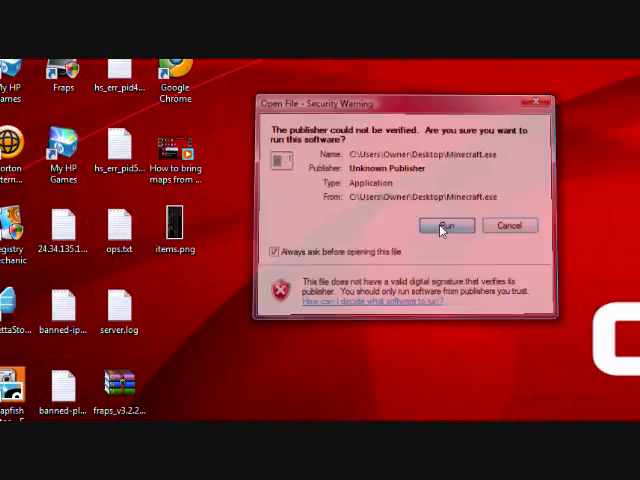
click(445, 224)
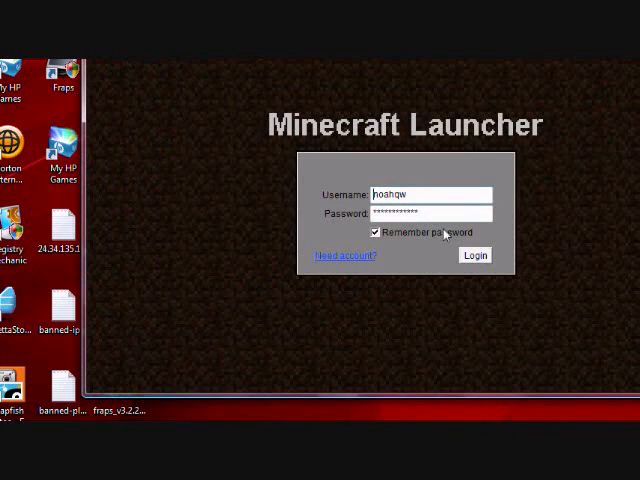
click(474, 255)
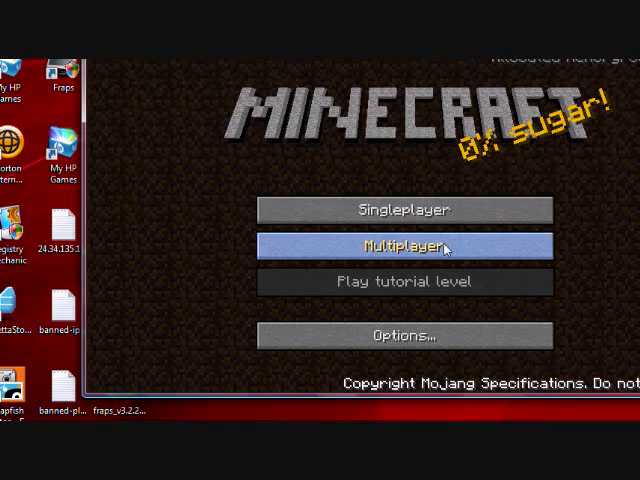
click(404, 246)
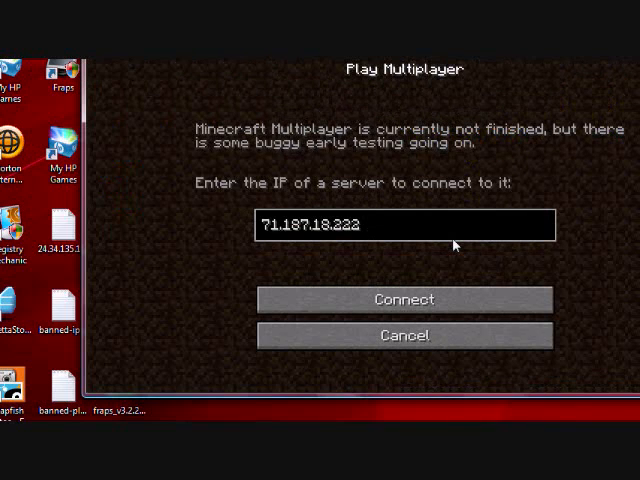
Connect to 71.187.18.222:25565, set render distance to SHORT and return to the loaded world
text(:25565)
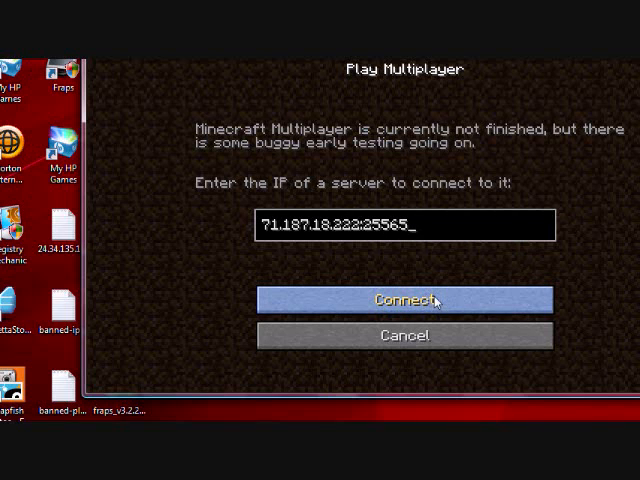
click(403, 299)
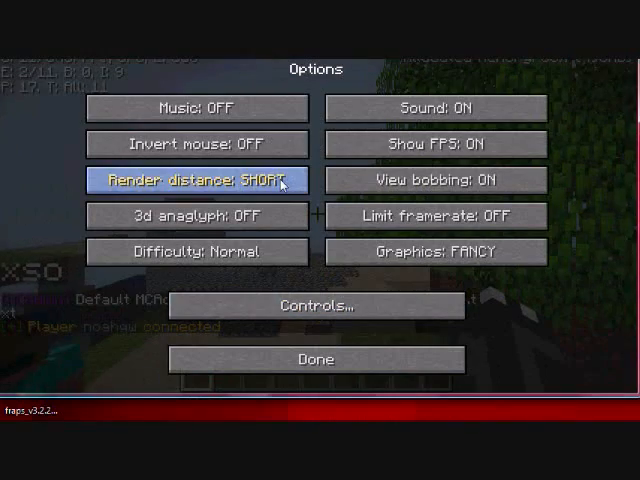
click(315, 359)
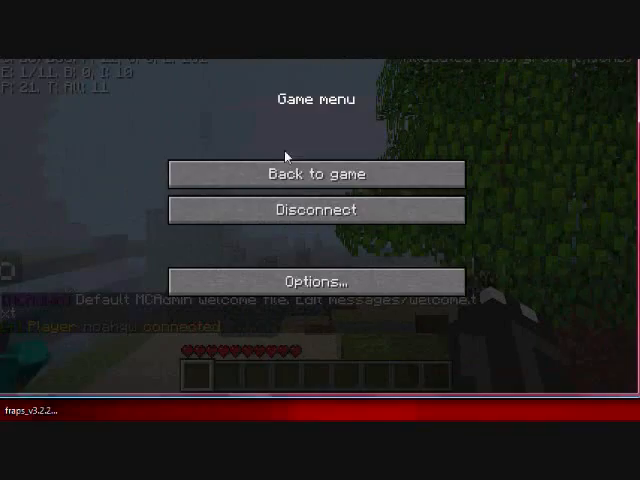
click(315, 173)
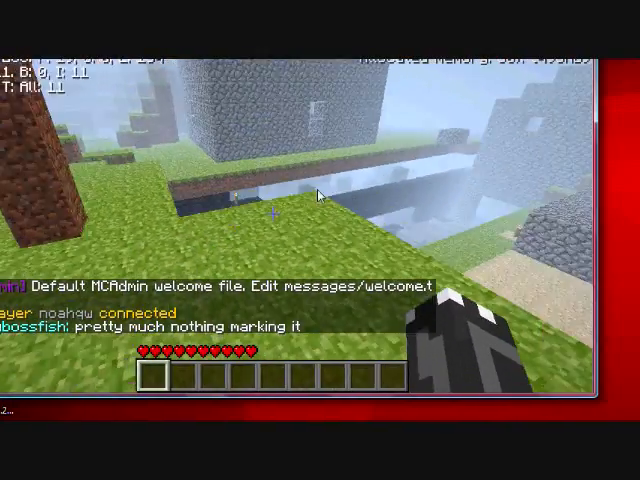
Resume from the pause menu, walk to the stone paths and buildings, then pause again
key(Escape)
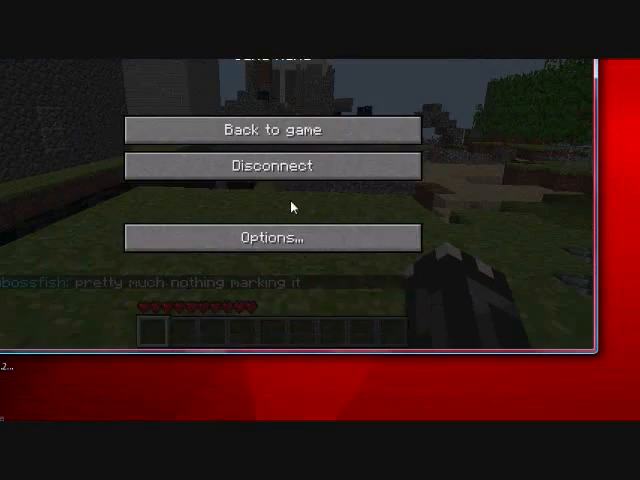
click(271, 129)
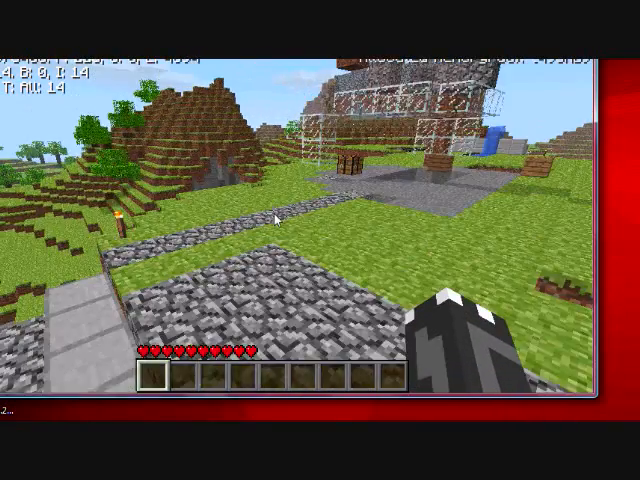
key(Escape)
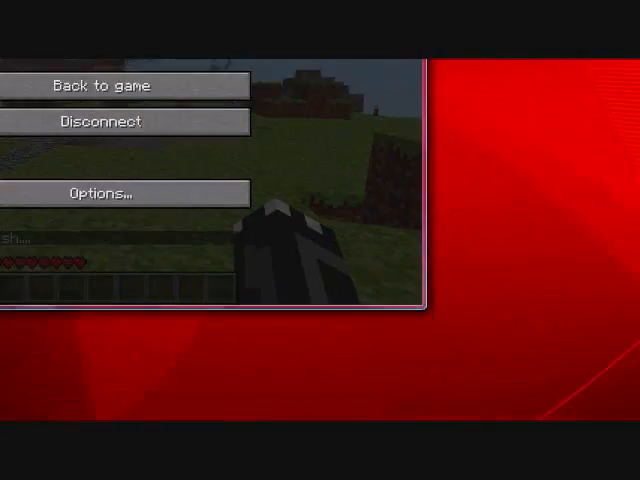